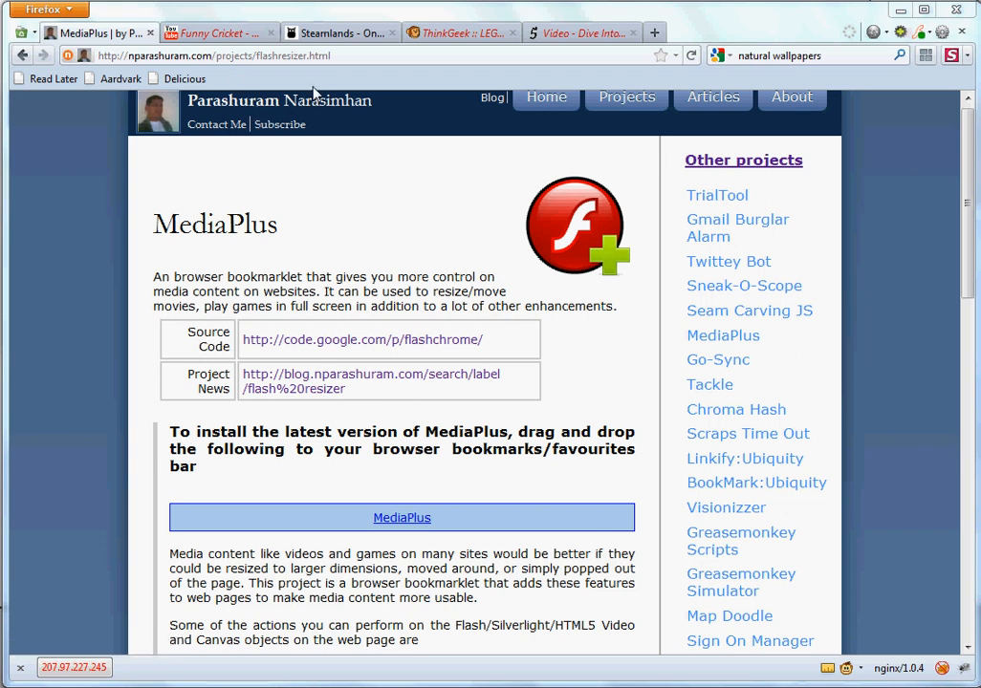
{"action": "mouse_move", "coordinate": [378, 454]}
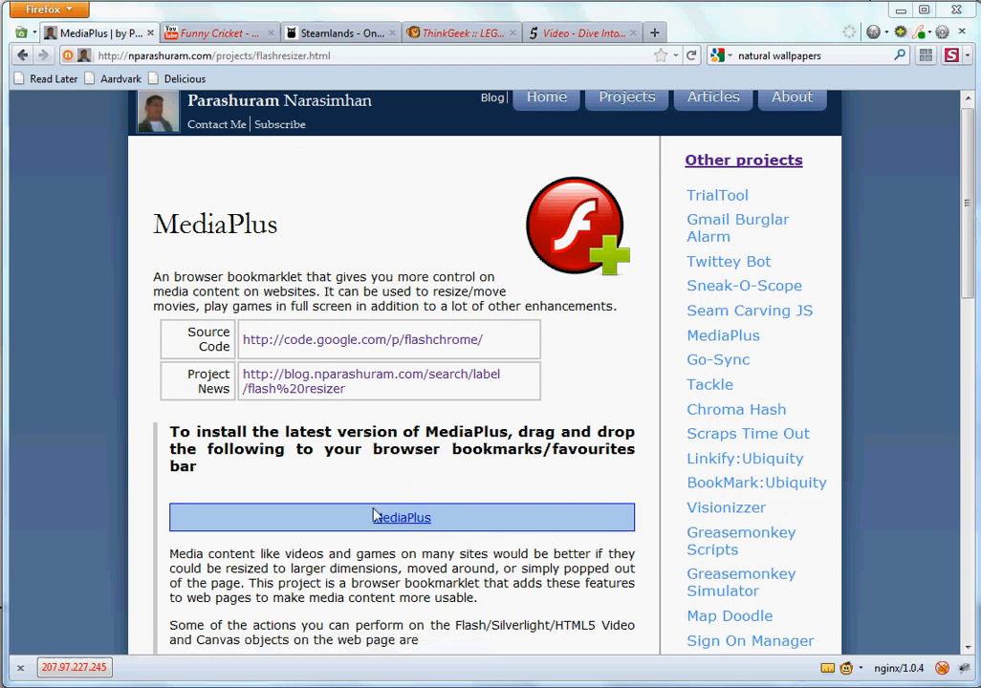
{"action": "mouse_move", "coordinate": [917, 198]}
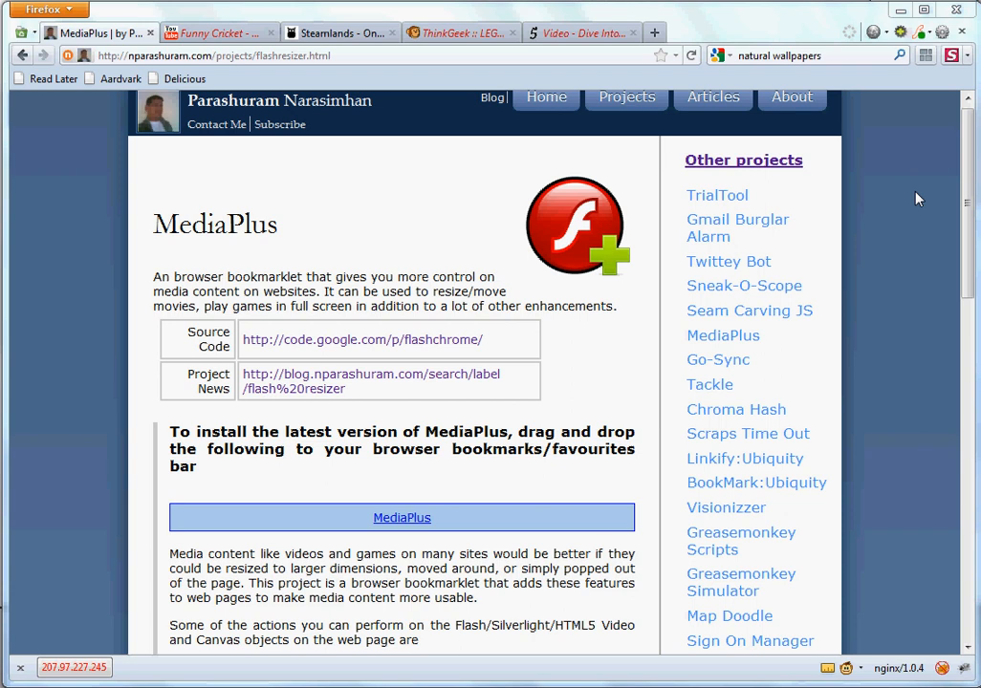
Scroll the MediaPlus page down to the feature list and Other Versions bookmarklet table.
{"action": "scroll", "scroll_direction": "down", "scroll_amount": 3}
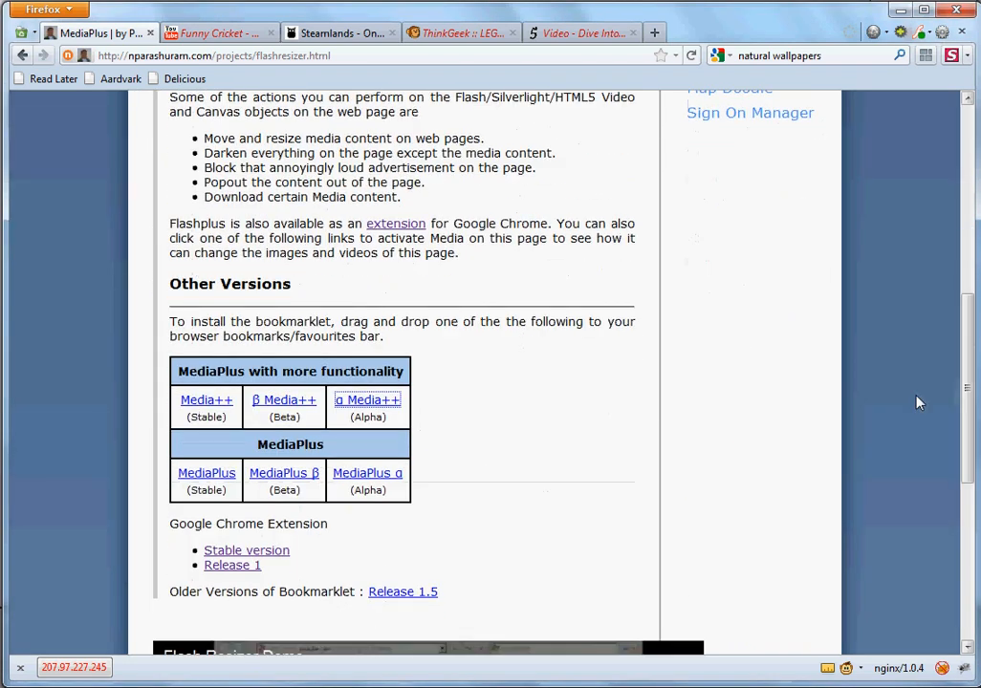
{"action": "mouse_move", "coordinate": [354, 374]}
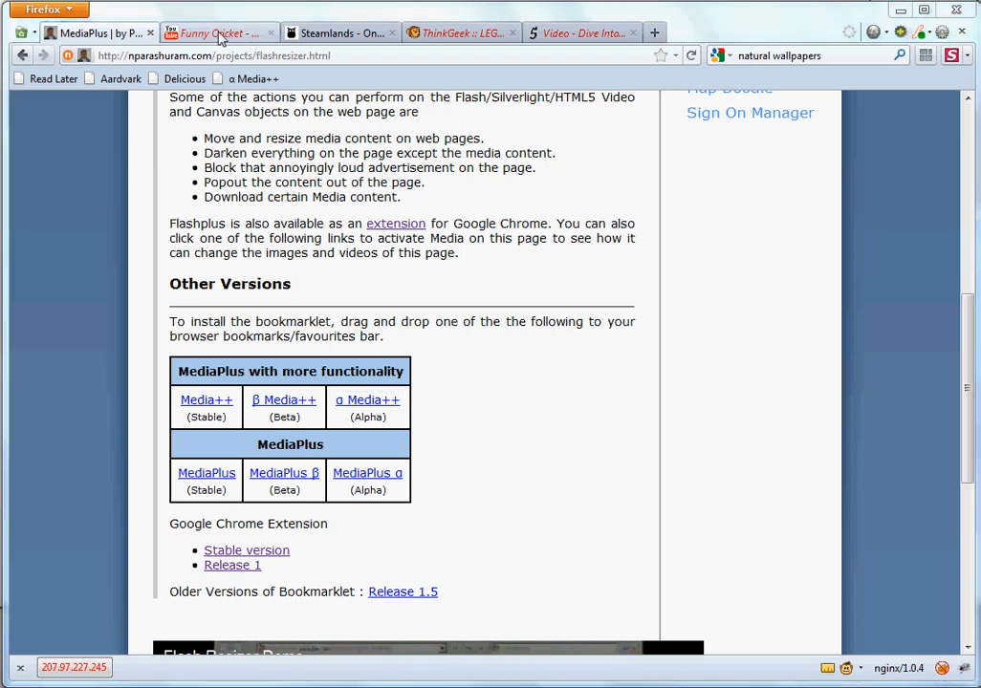
Enlarge the Funny Cricket video with α Media++, restore page brightness, and show its options panel.
{"action": "left_click", "coordinate": [201, 30]}
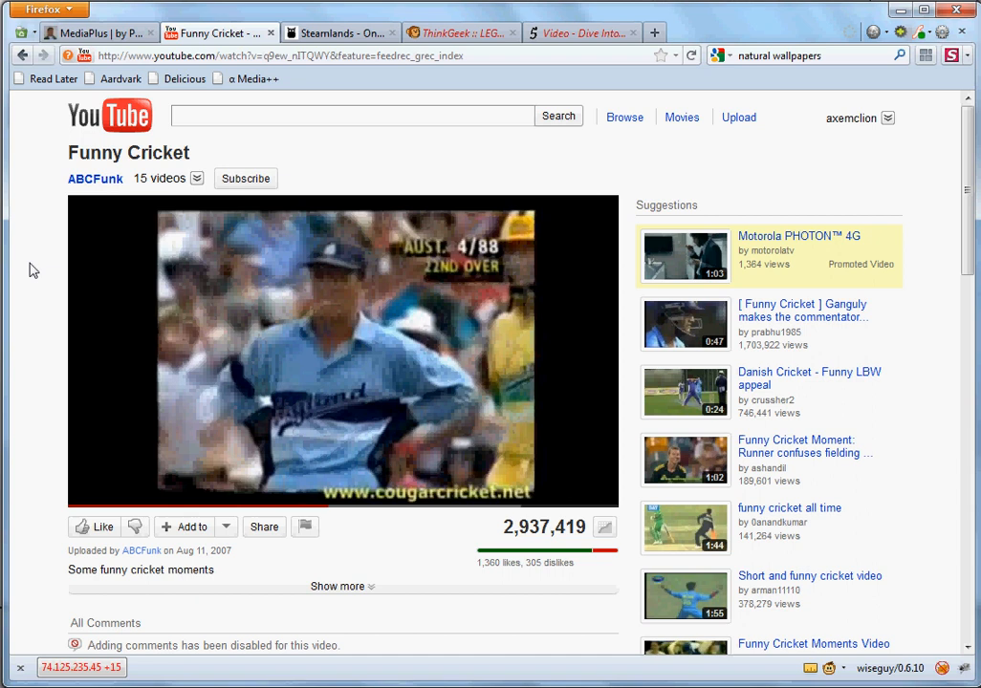
{"action": "left_click", "coordinate": [342, 351]}
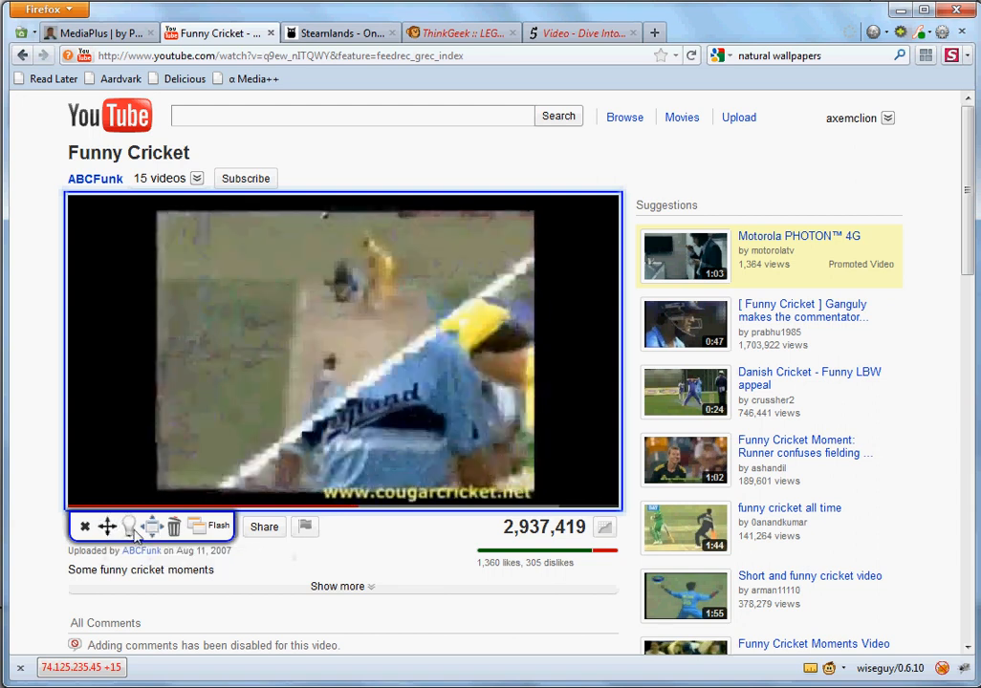
{"action": "mouse_move", "coordinate": [107, 524]}
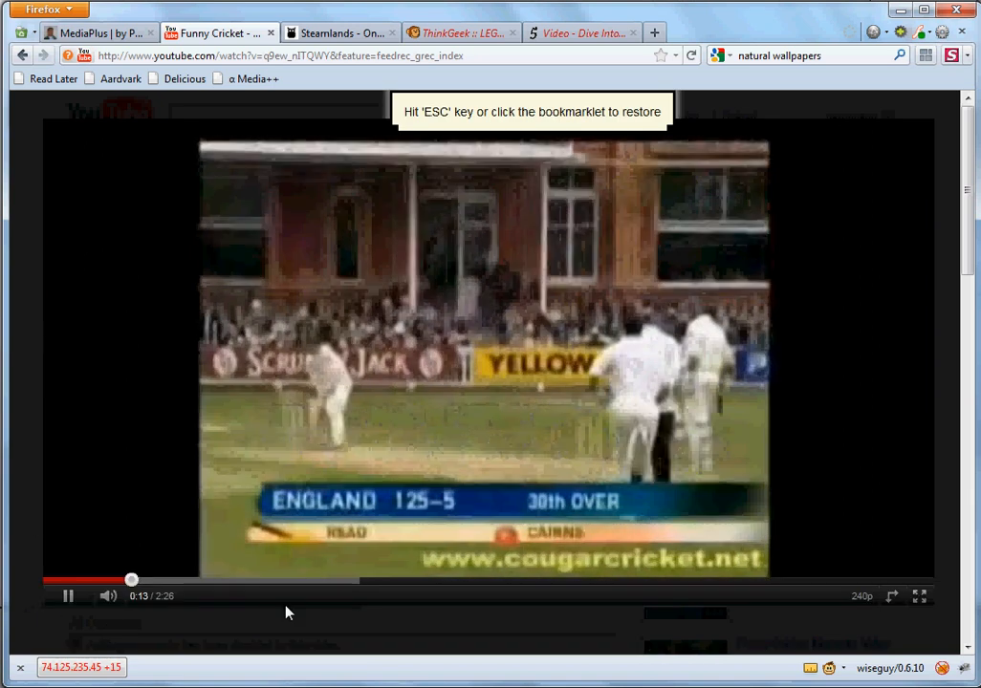
{"action": "mouse_move", "coordinate": [50, 522]}
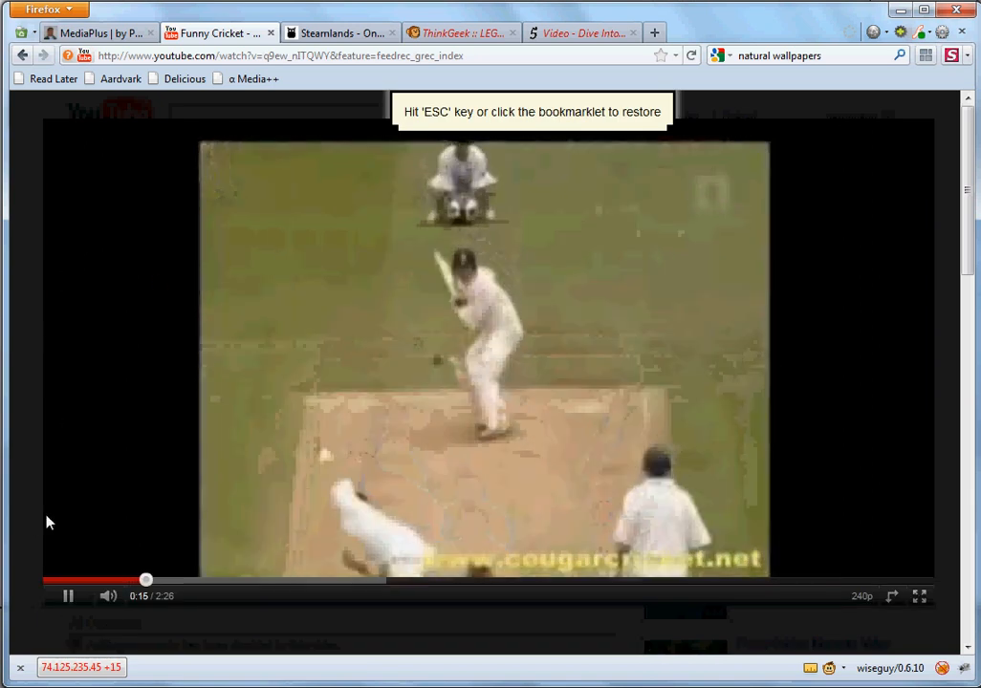
{"action": "left_click", "coordinate": [250, 80]}
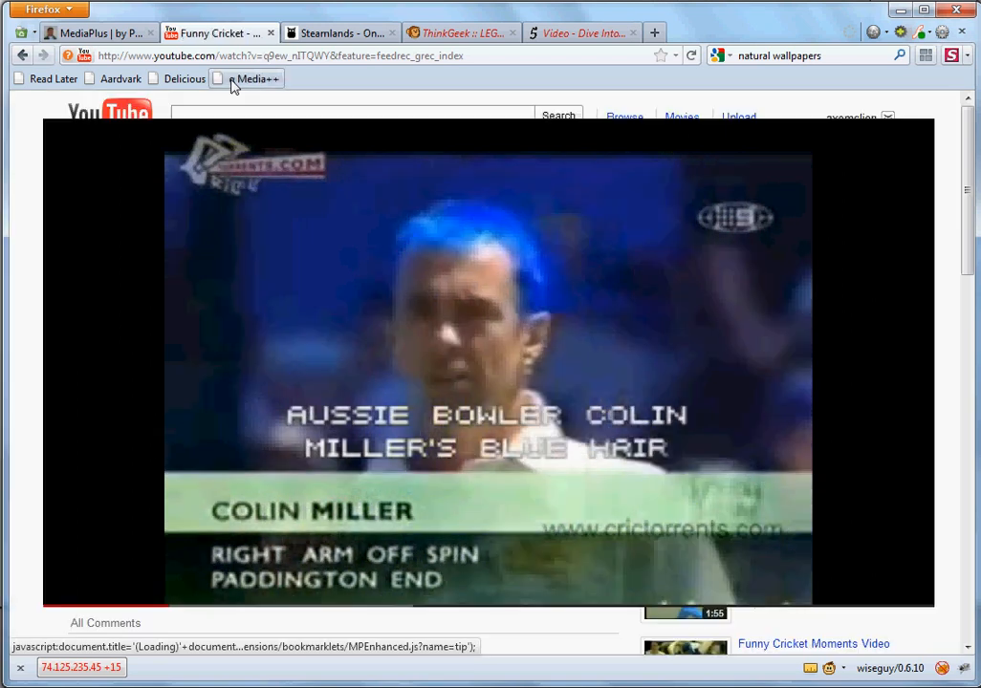
{"action": "left_click", "coordinate": [254, 78]}
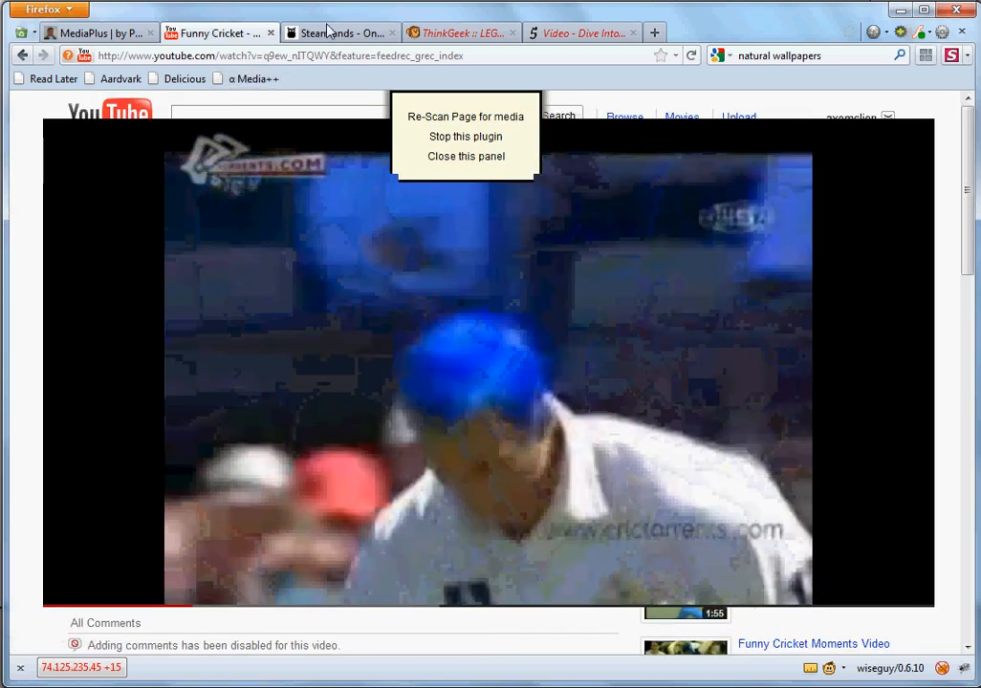
Switch to the Steamlands tab and scroll down to the onemorelevel.com game.
{"action": "left_click", "coordinate": [344, 32]}
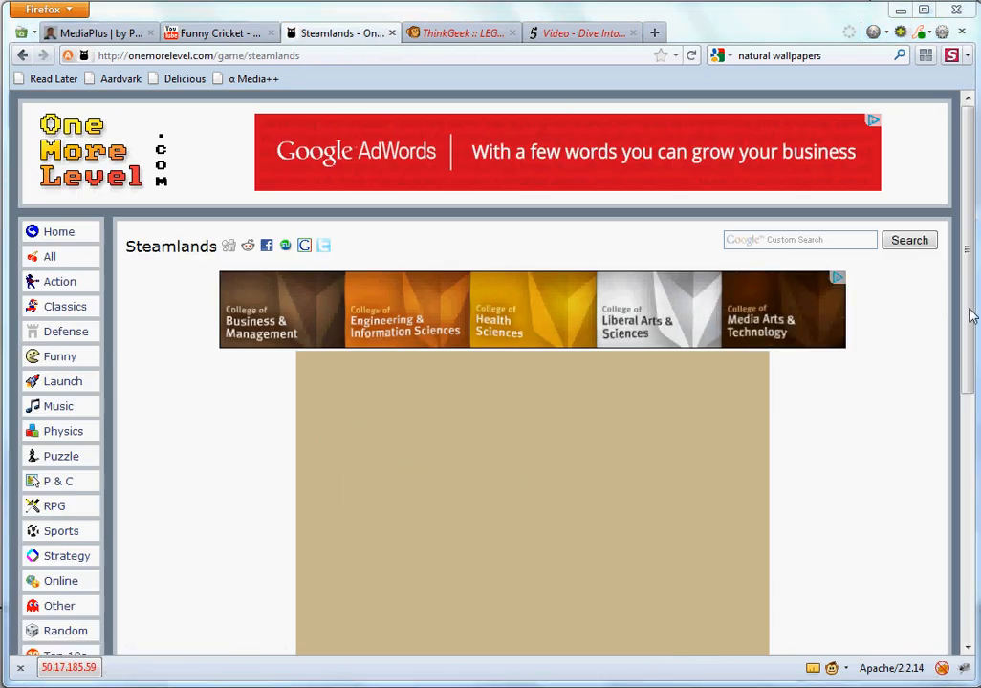
{"action": "scroll", "scroll_direction": "down", "scroll_amount": 3}
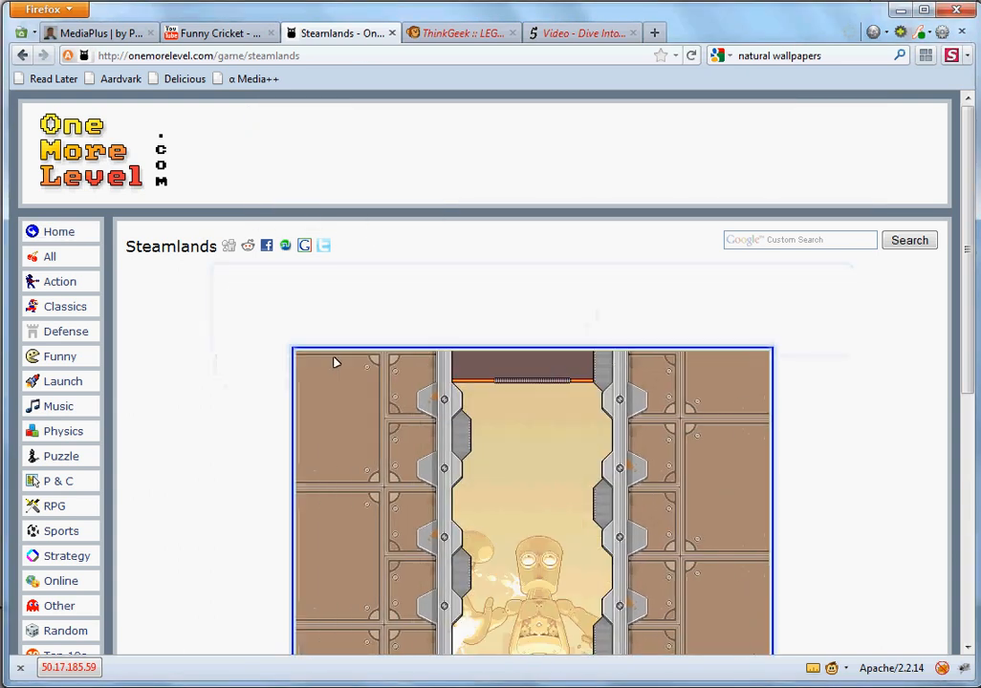
{"action": "scroll", "scroll_direction": "down", "scroll_amount": 3}
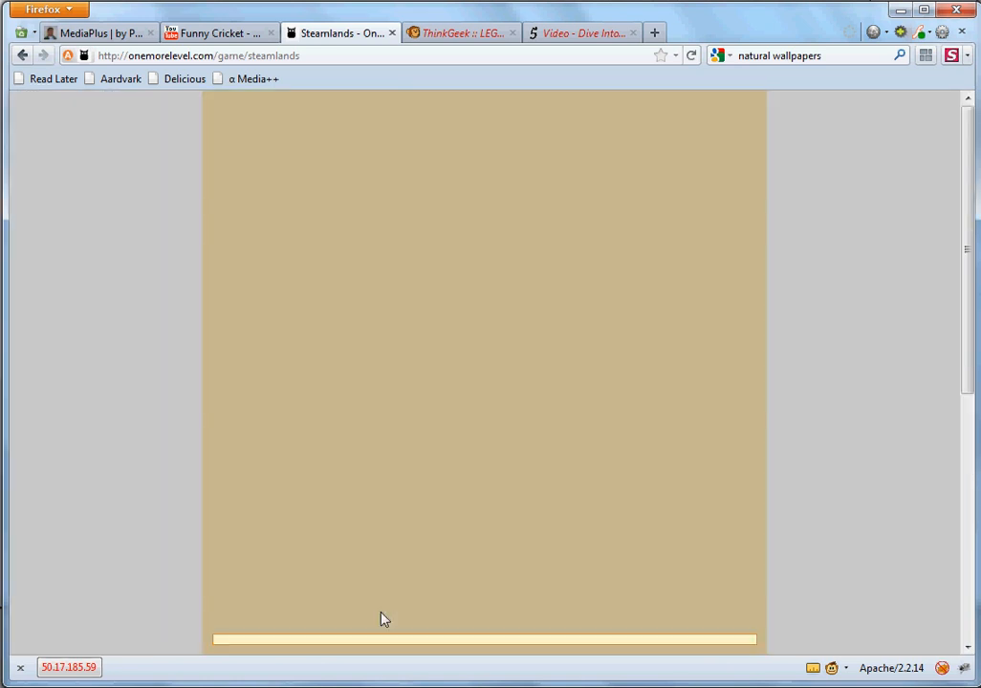
{"action": "mouse_move", "coordinate": [233, 198]}
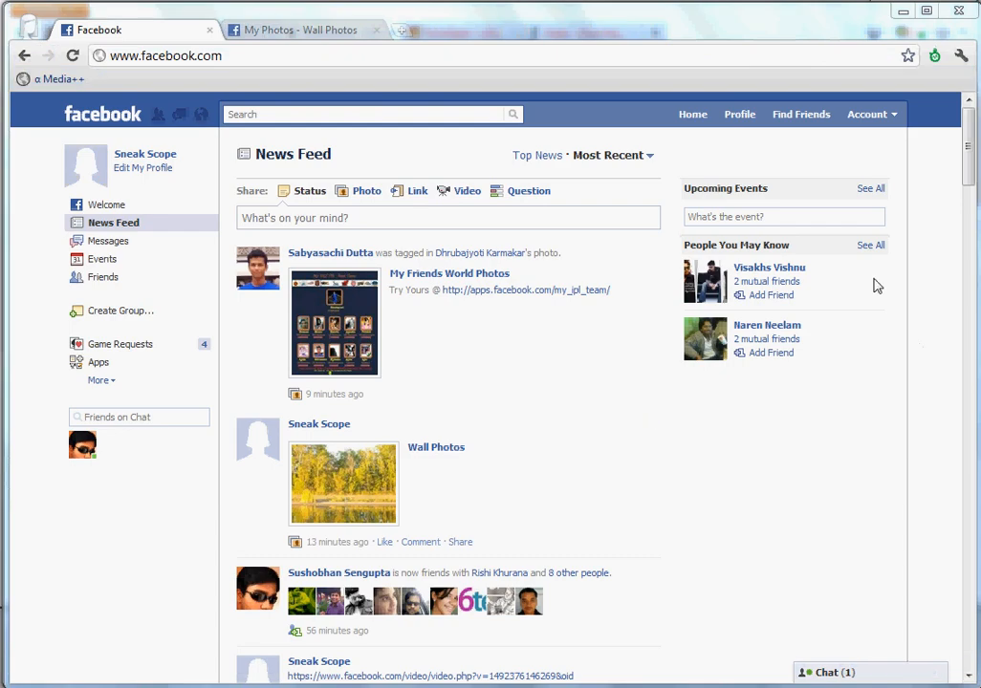
Enlarge the stairs video in the Facebook news feed, then go to the Wall Photos tab.
{"action": "scroll", "scroll_direction": "down", "scroll_amount": 3}
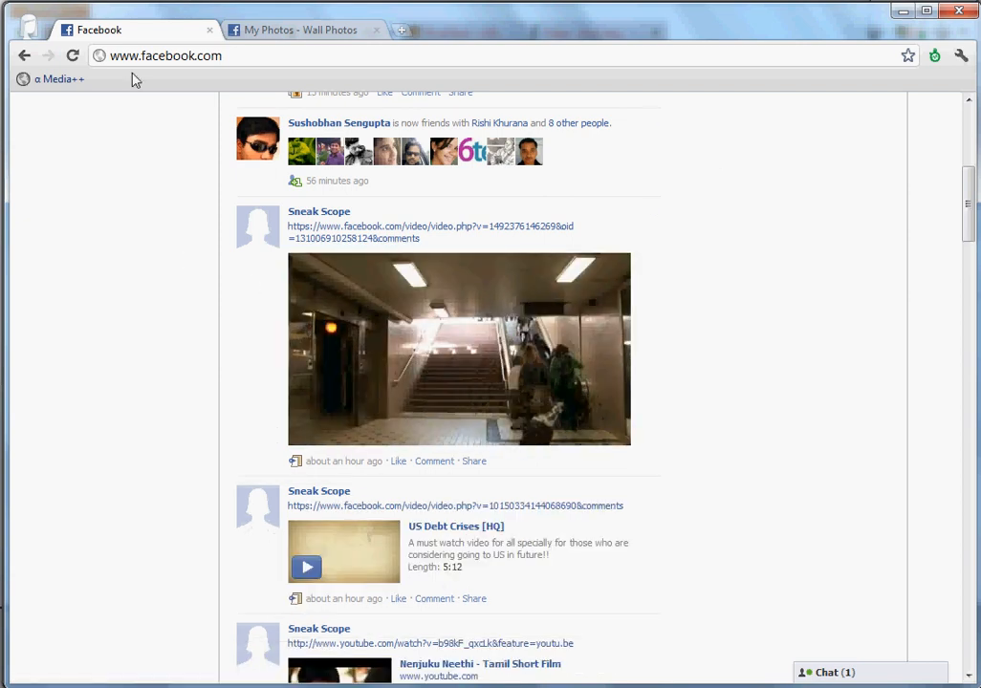
{"action": "left_click", "coordinate": [60, 79]}
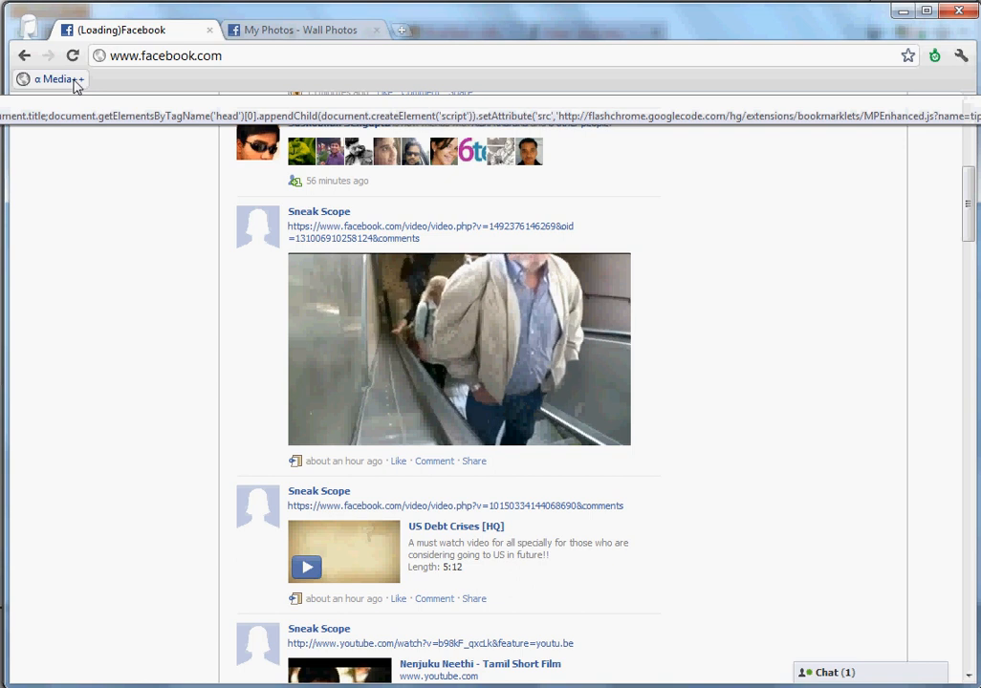
{"action": "left_click", "coordinate": [459, 347]}
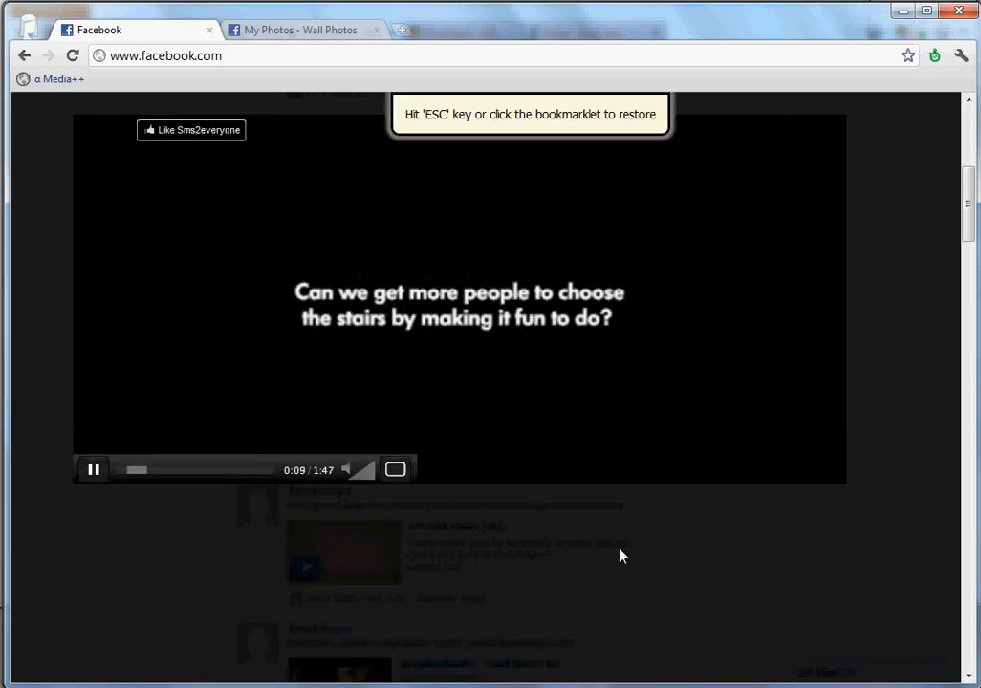
{"action": "mouse_move", "coordinate": [81, 236]}
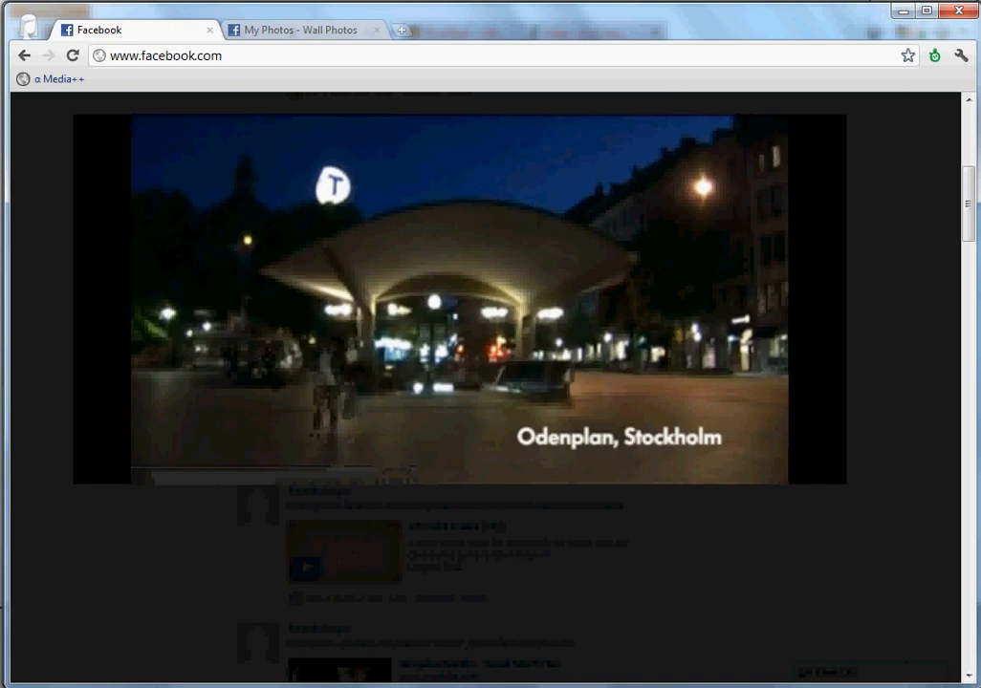
{"action": "left_click", "coordinate": [306, 30]}
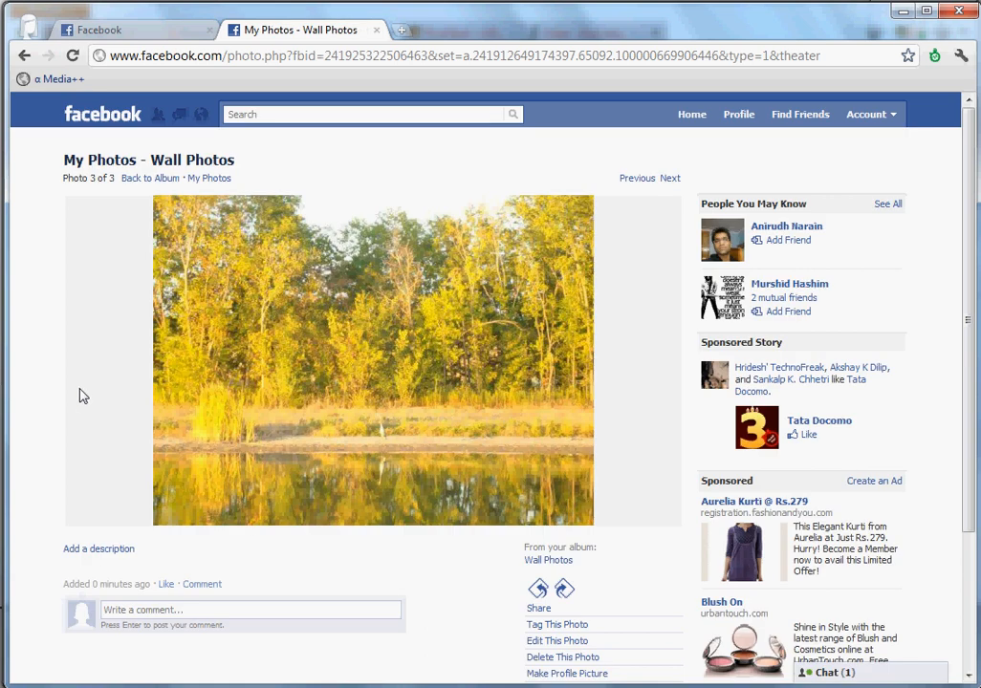
{"action": "mouse_move", "coordinate": [310, 427]}
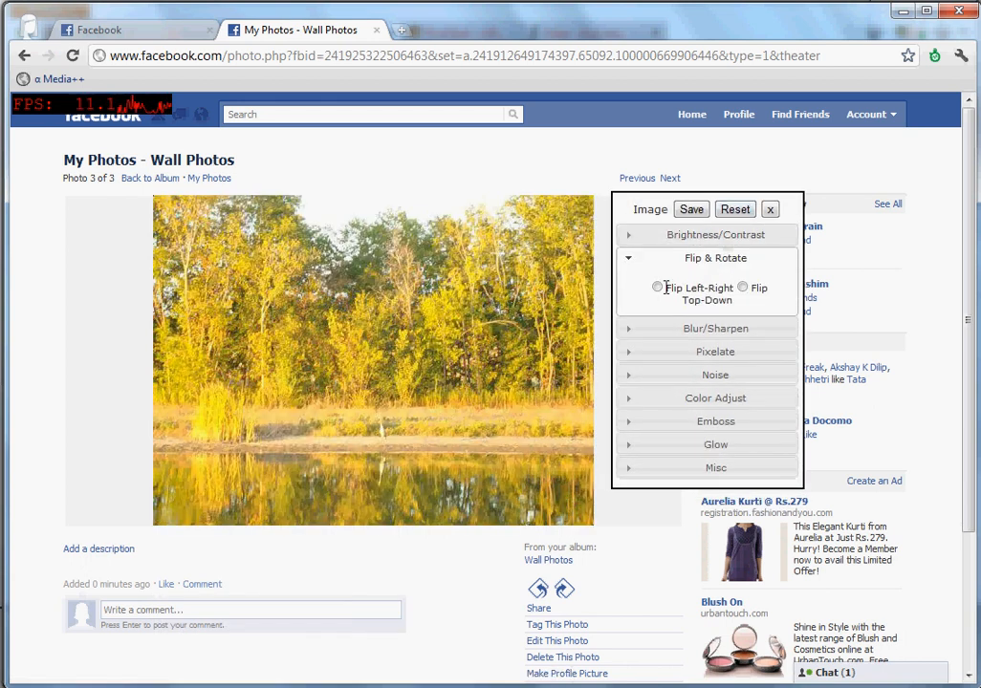
Flip the lakeside photo and apply sepia, desaturate and stronger emboss effects.
{"action": "left_click", "coordinate": [742, 286]}
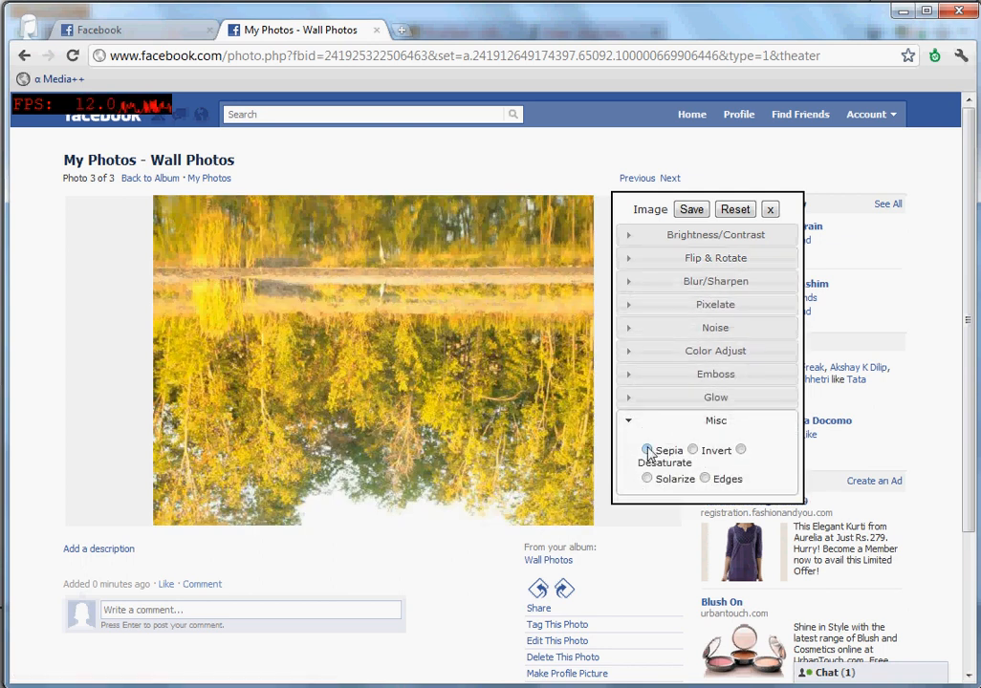
{"action": "left_click", "coordinate": [646, 449]}
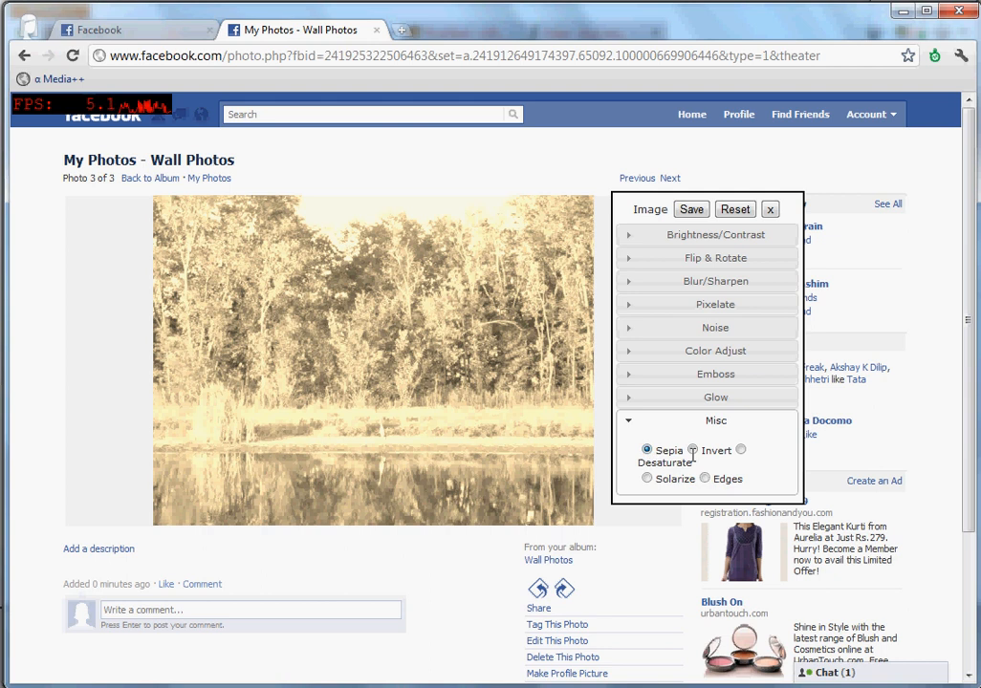
{"action": "mouse_move", "coordinate": [750, 451]}
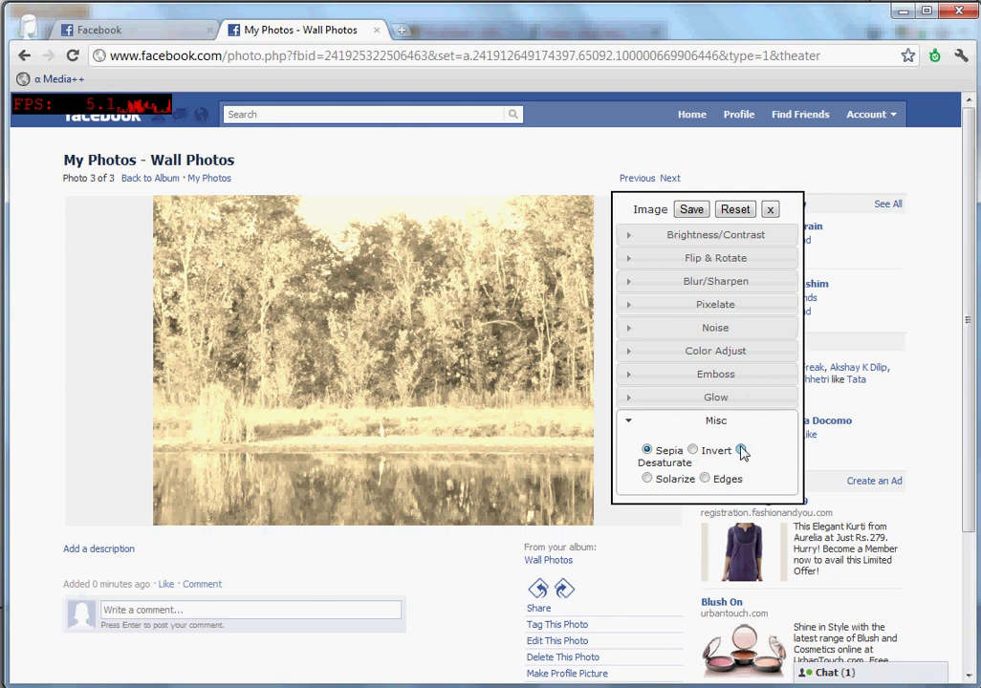
{"action": "left_click", "coordinate": [715, 374]}
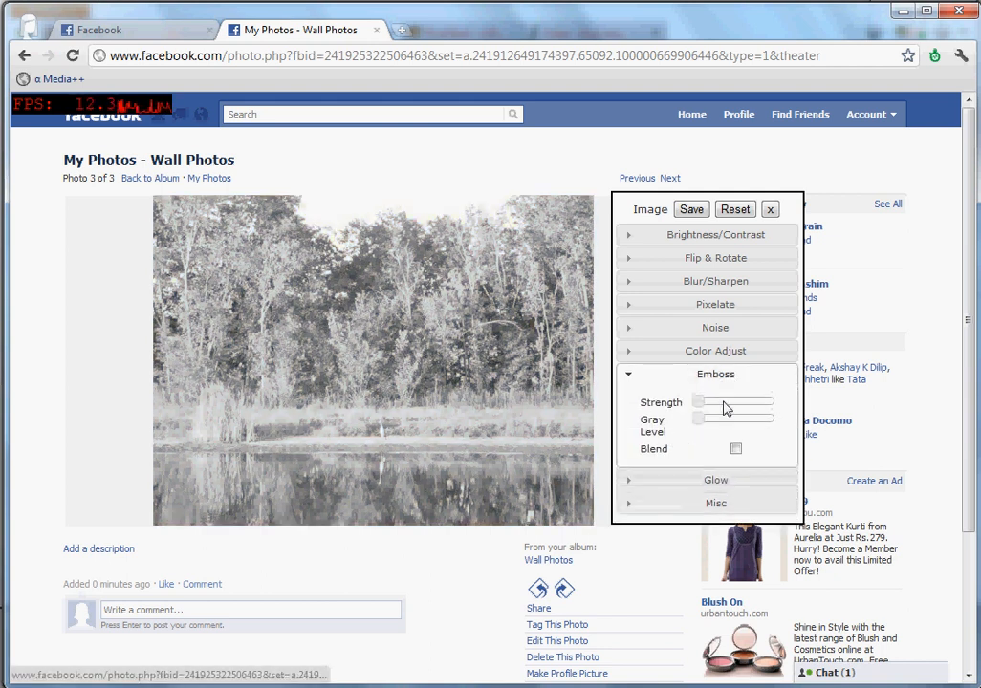
{"action": "left_click", "coordinate": [735, 448]}
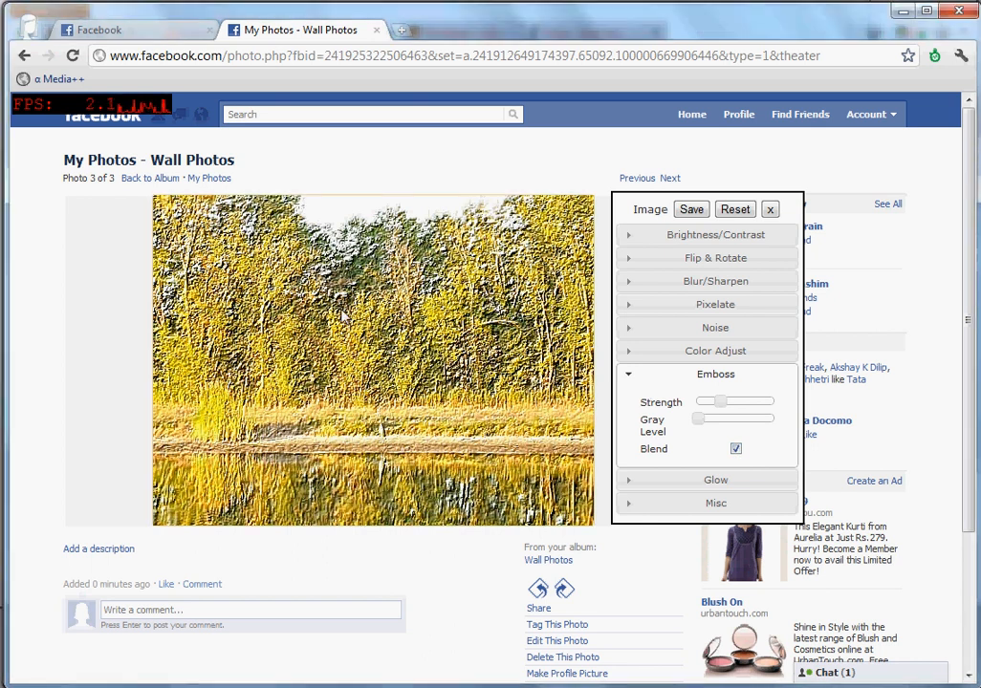
Bring up and dismiss the context menu over the photo, then move to the Dive Into HTML5 page.
{"action": "right_click", "coordinate": [341, 315]}
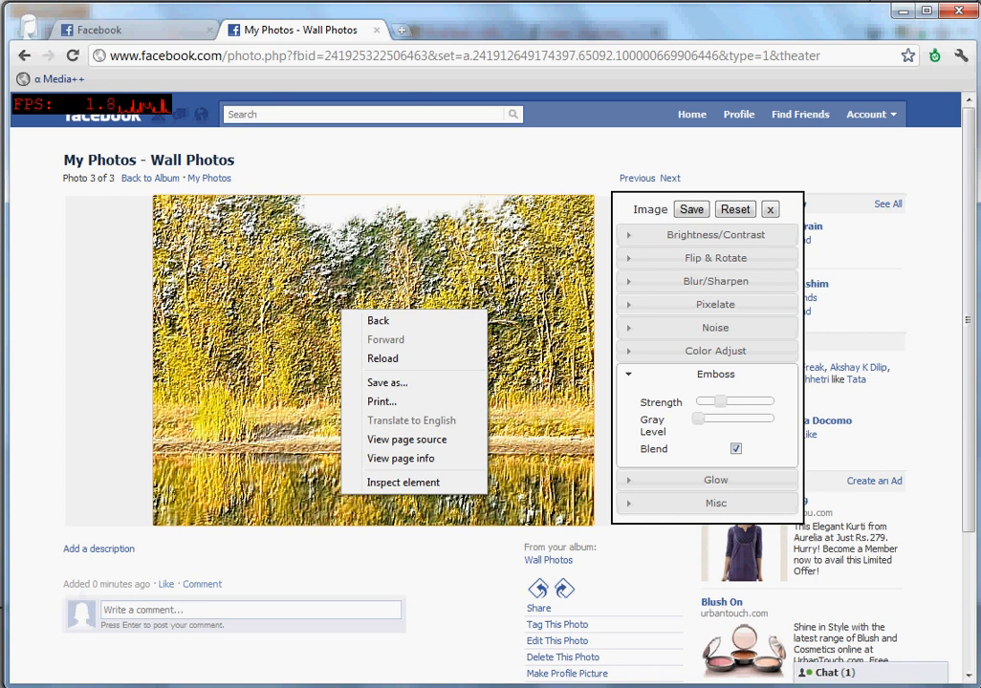
{"action": "left_click", "coordinate": [108, 330]}
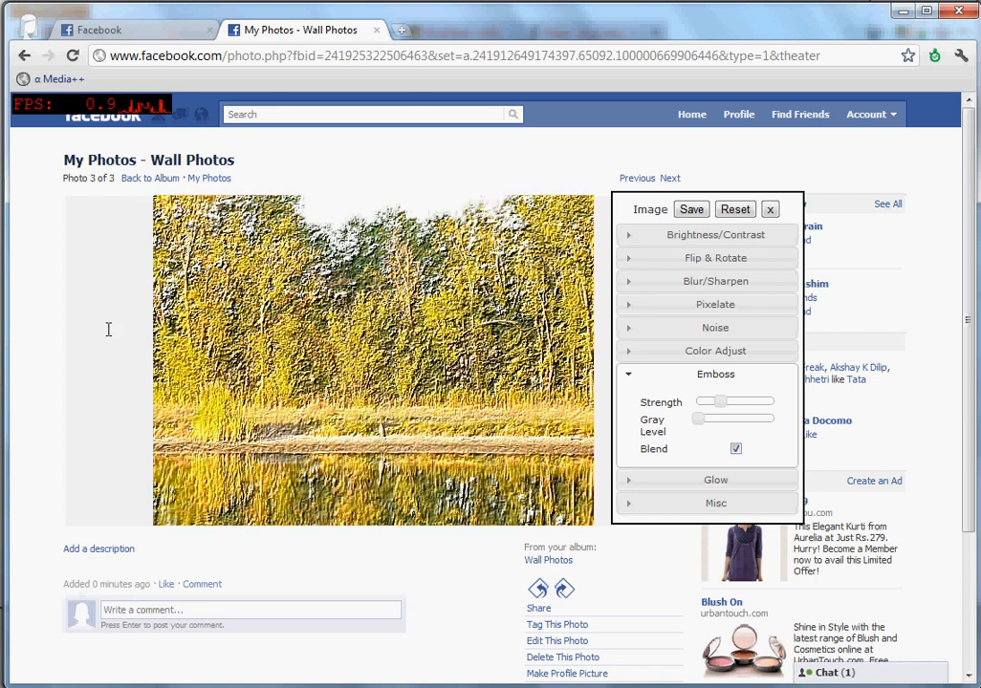
{"action": "left_click", "coordinate": [770, 209]}
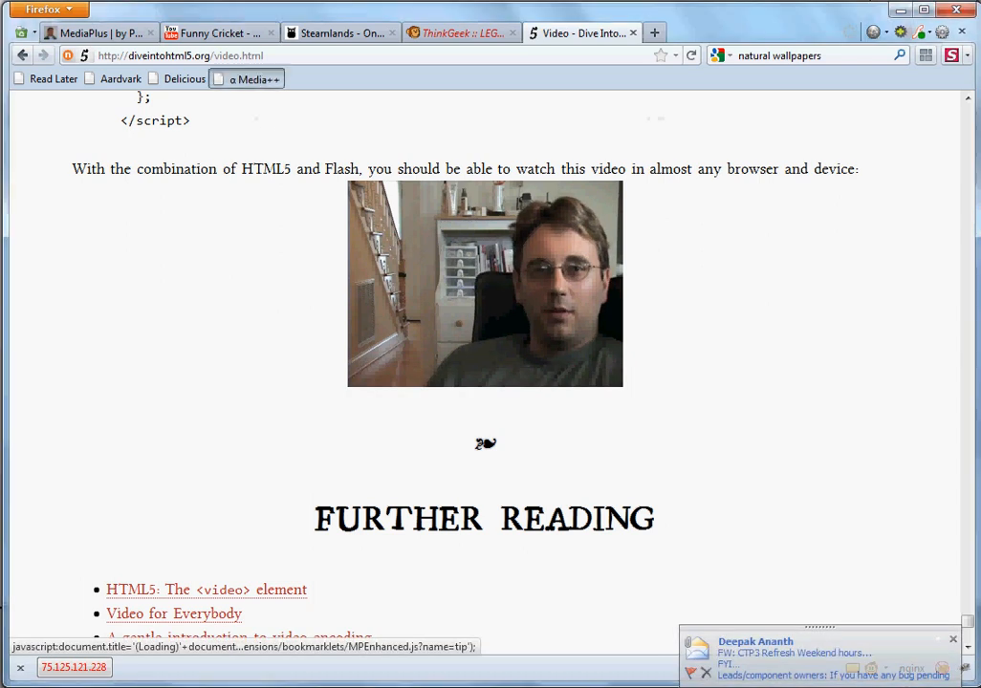
Apply Sepia to the Dive Into HTML5 demo video from the α Media++ effects panel's Misc section.
{"action": "left_click", "coordinate": [485, 284]}
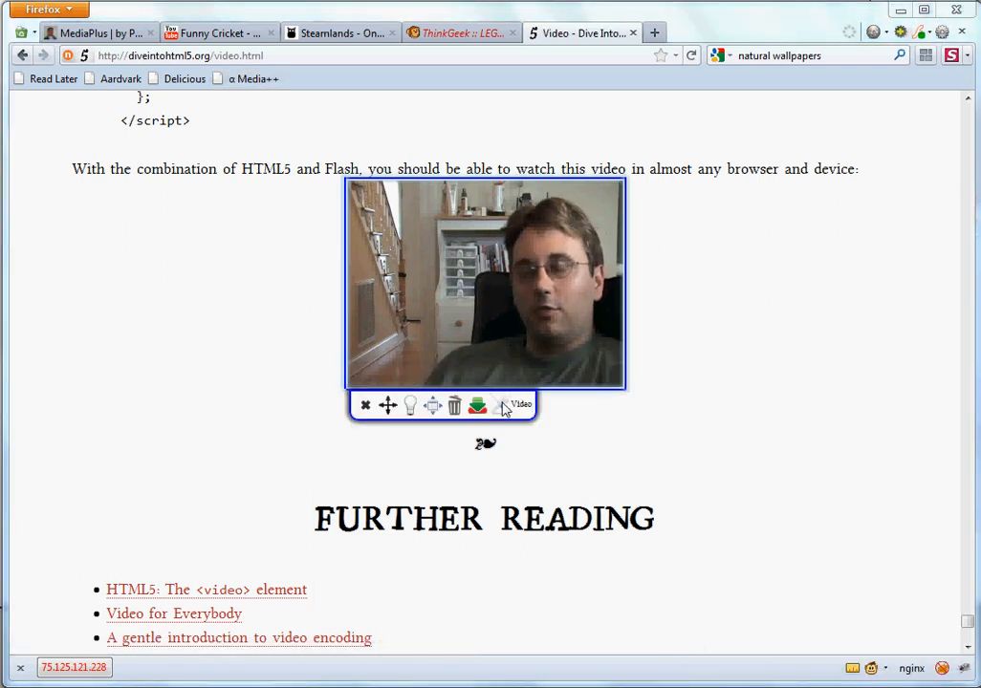
{"action": "left_click", "coordinate": [494, 406]}
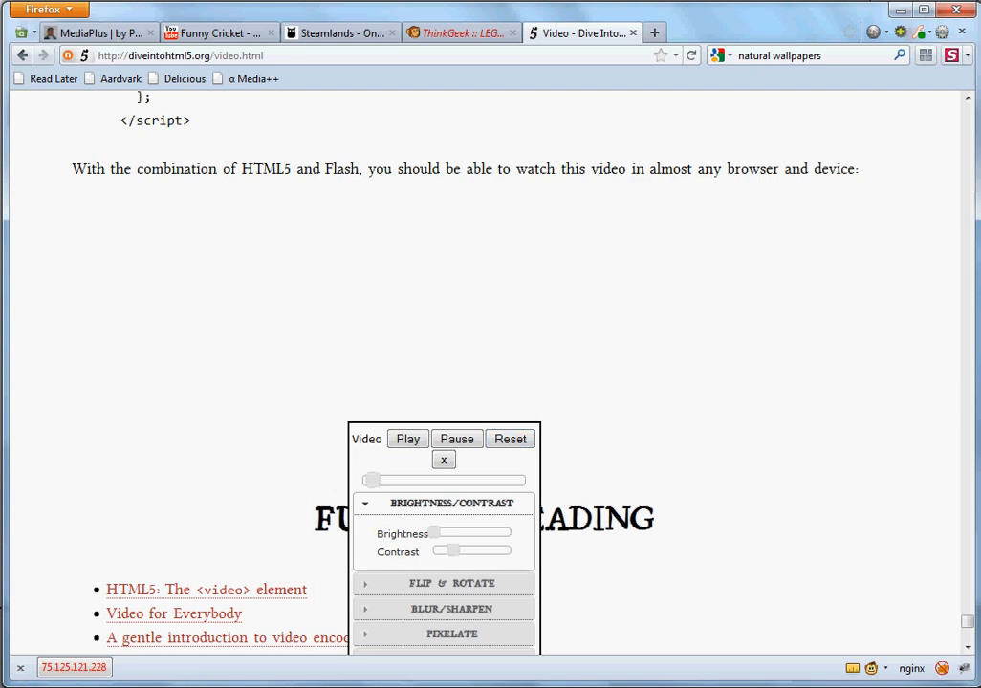
{"action": "left_click", "coordinate": [407, 438]}
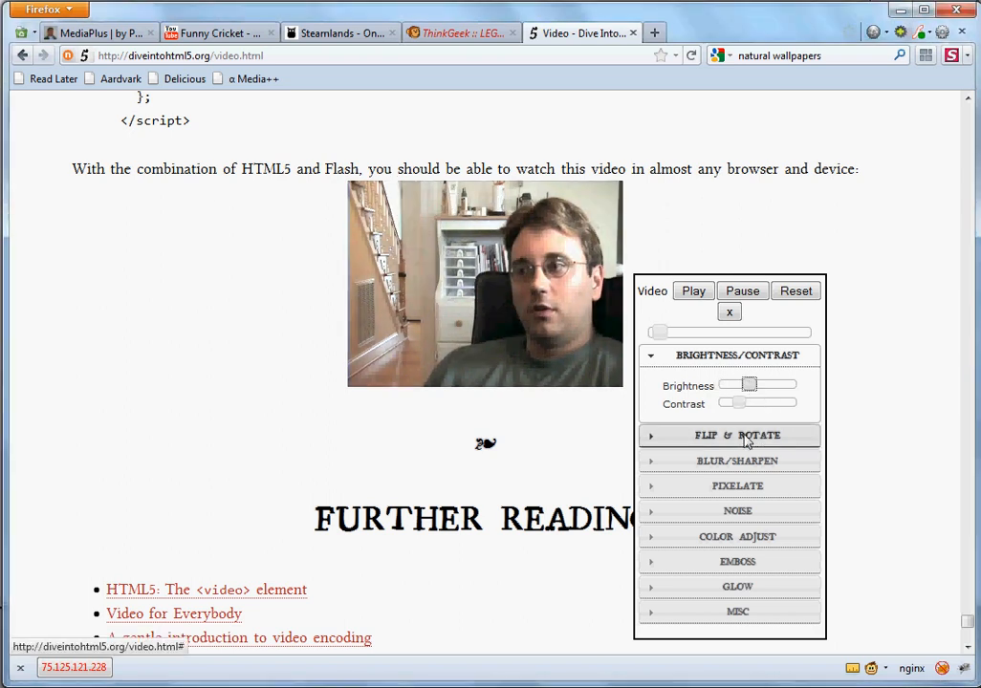
{"action": "left_click", "coordinate": [728, 435]}
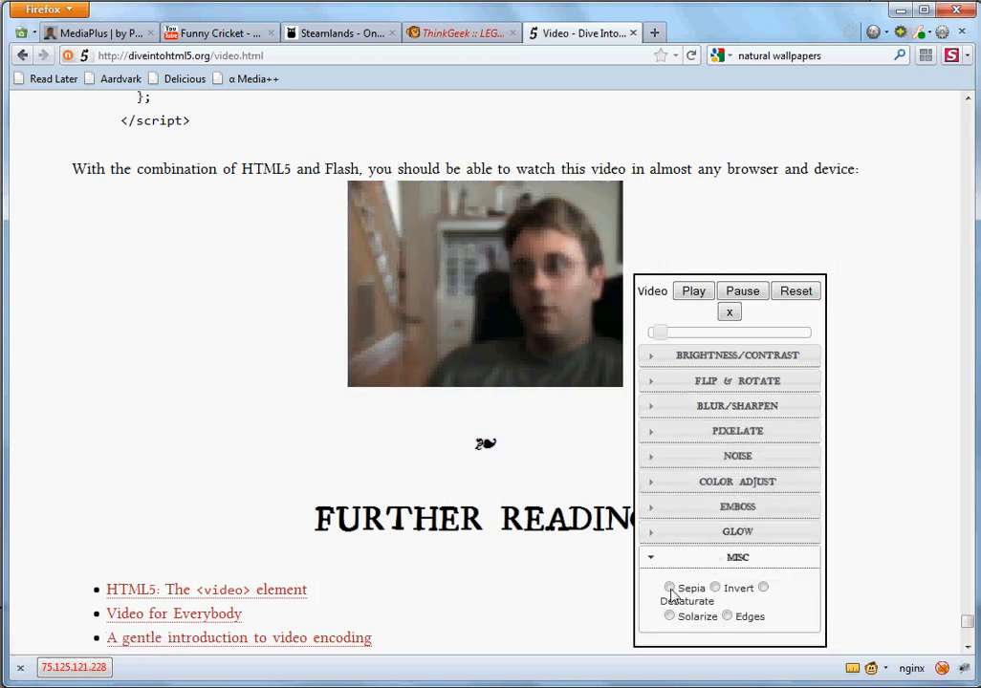
{"action": "left_click", "coordinate": [667, 588]}
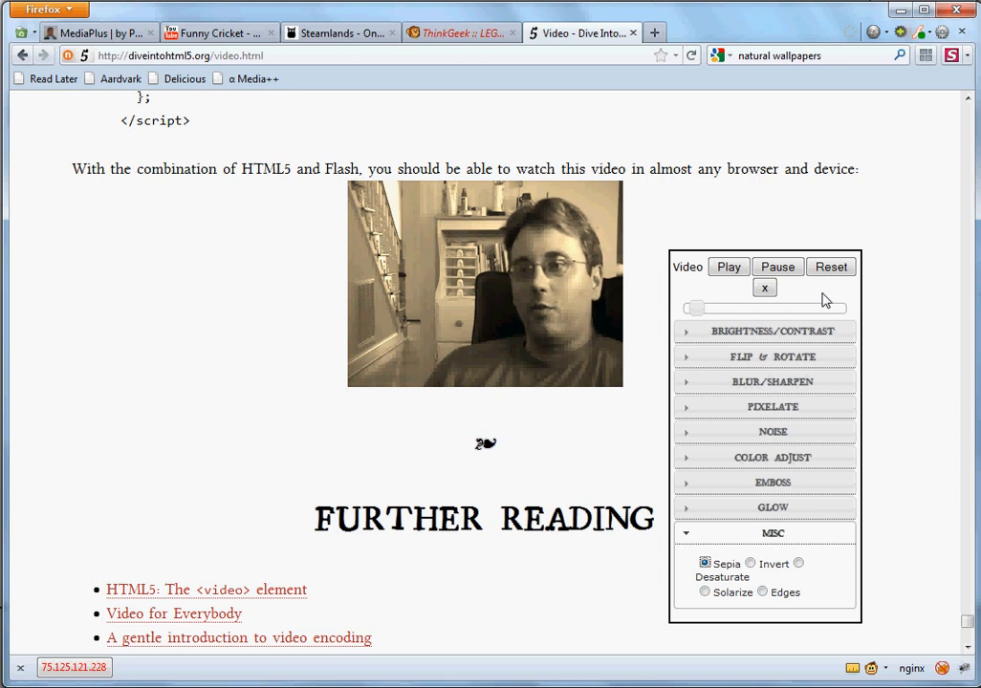
{"action": "mouse_move", "coordinate": [128, 66]}
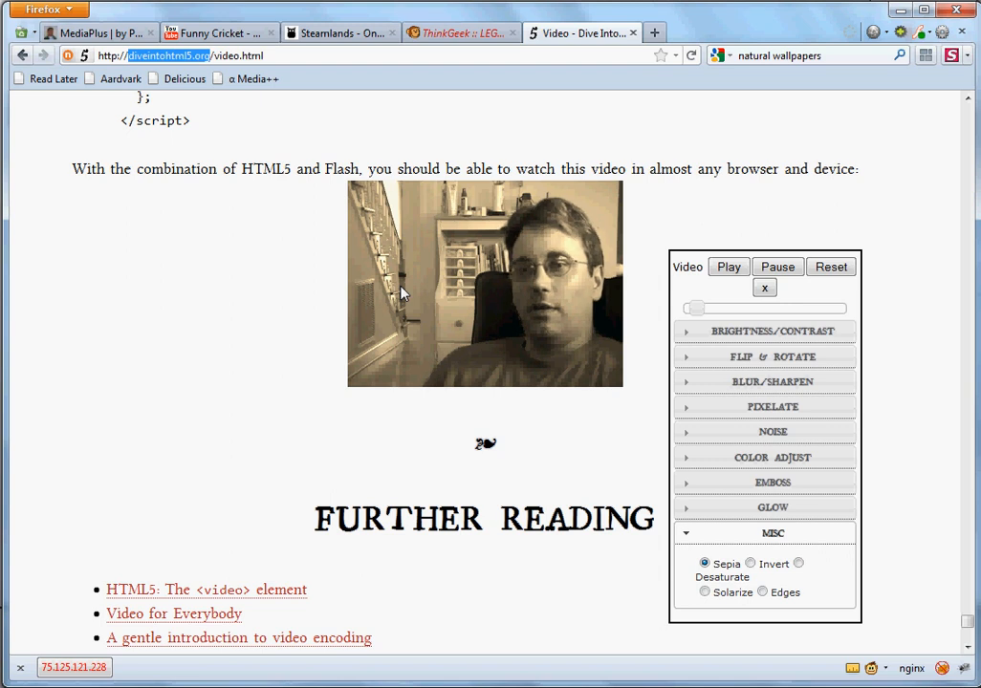
{"action": "mouse_move", "coordinate": [933, 224]}
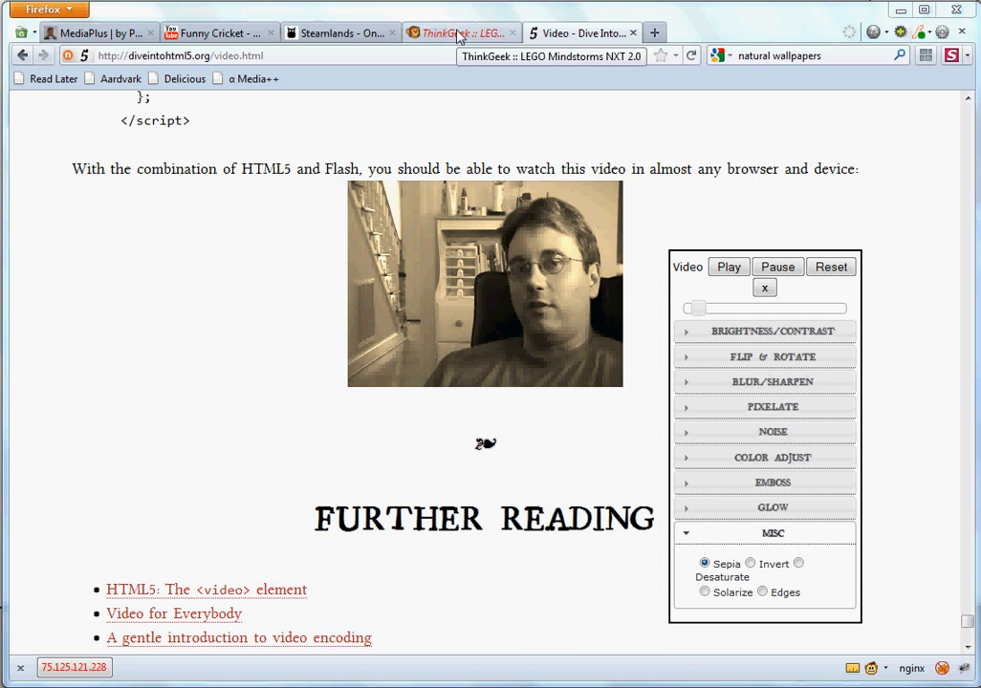
On the ThinkGeek LEGO Mindstorms NXT 2.0 page, magnify the robot photo with α Media++.
{"action": "left_click", "coordinate": [459, 32]}
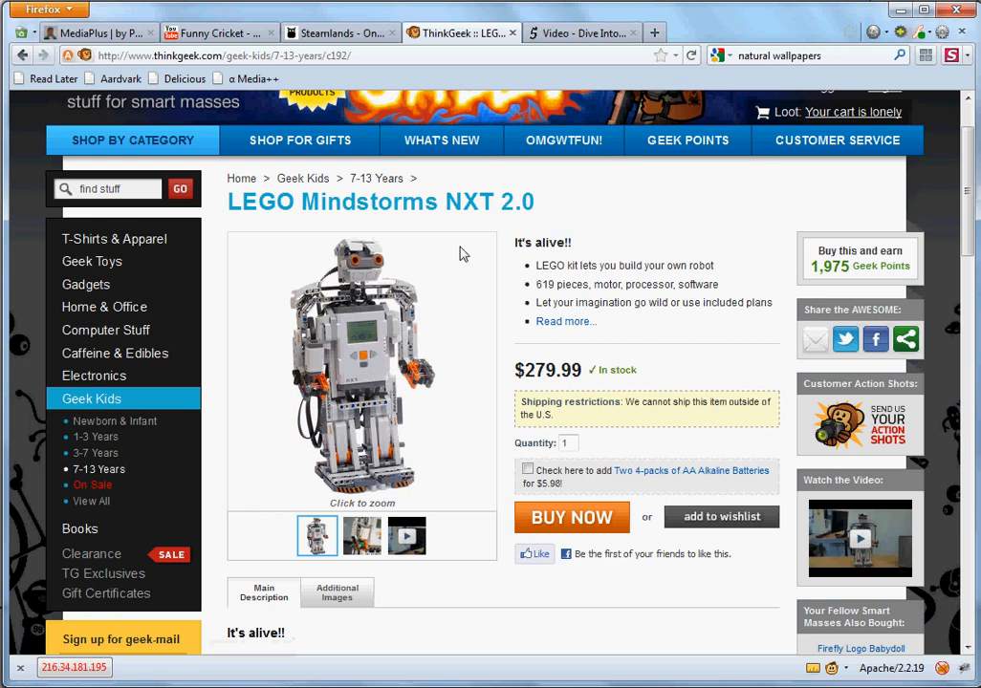
{"action": "mouse_move", "coordinate": [46, 79]}
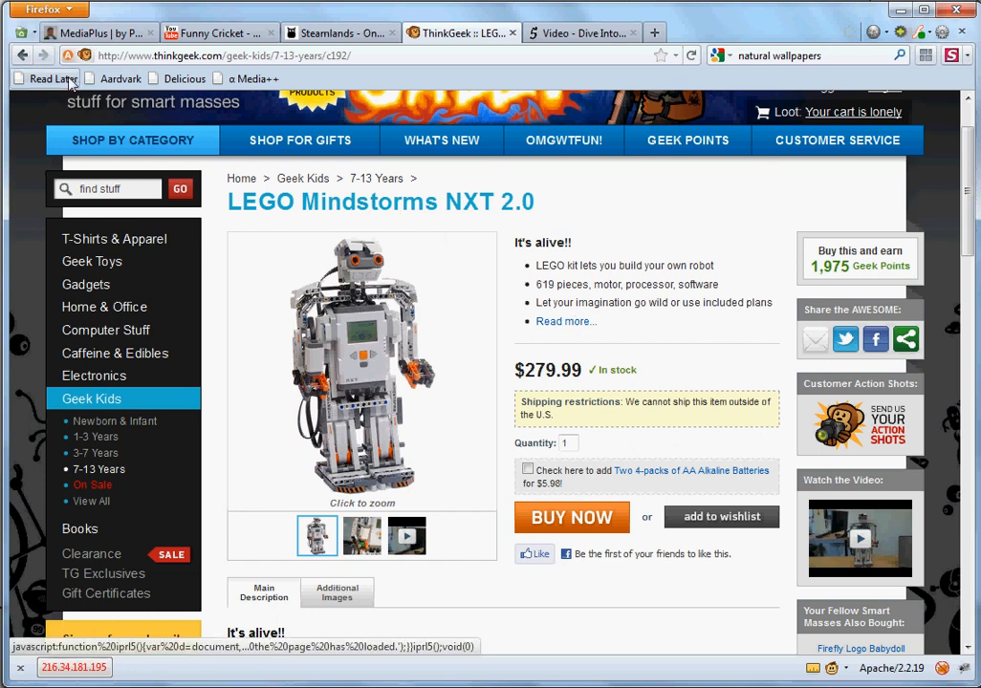
{"action": "left_click", "coordinate": [363, 368]}
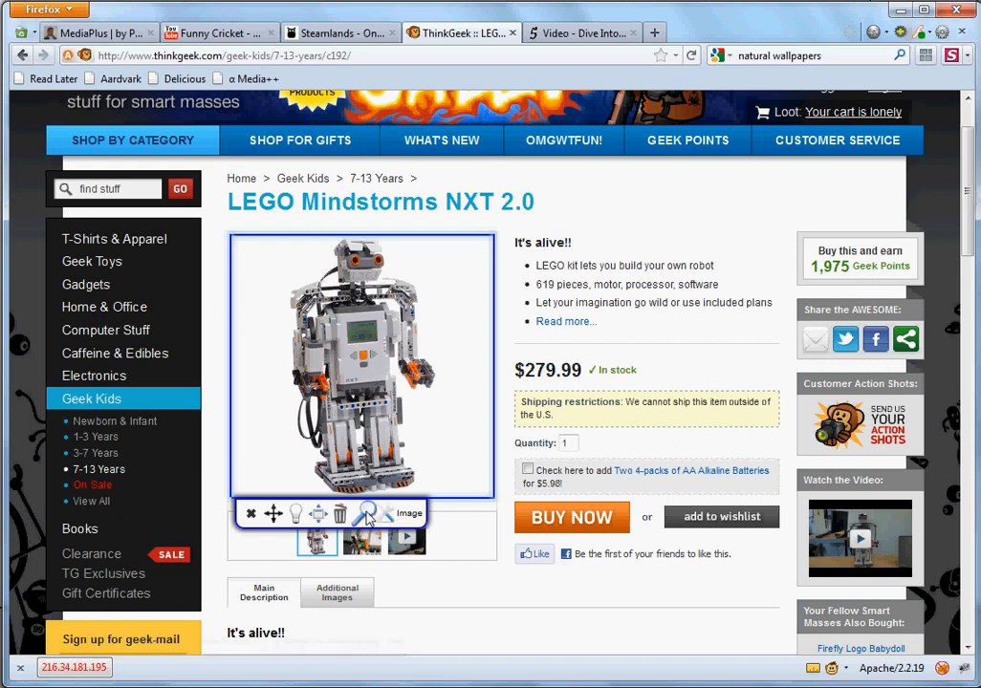
{"action": "left_click", "coordinate": [380, 513]}
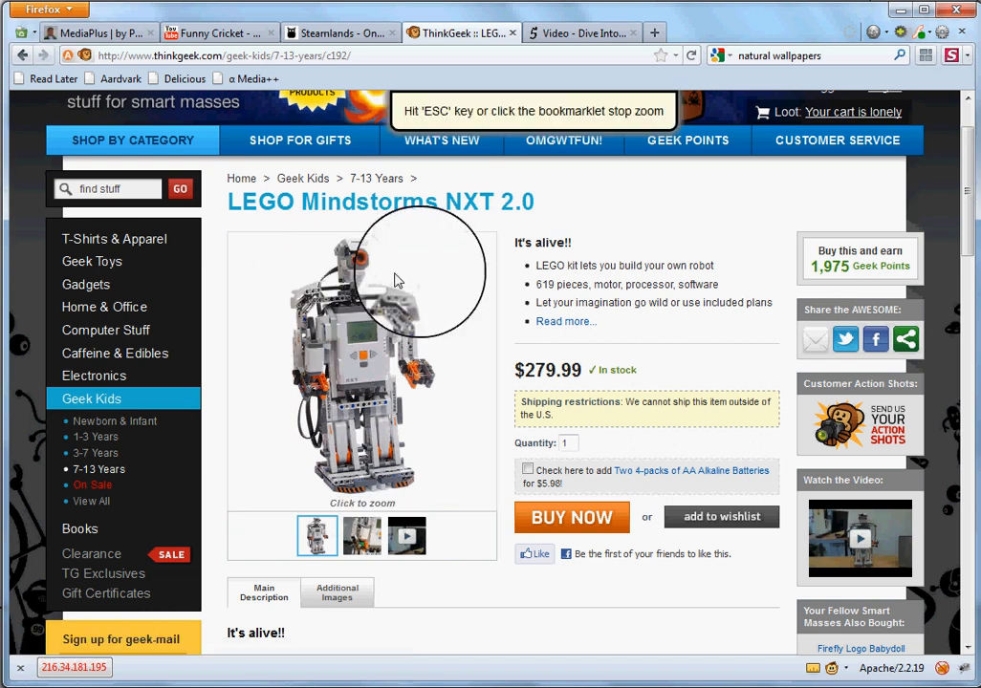
{"action": "mouse_move", "coordinate": [412, 482]}
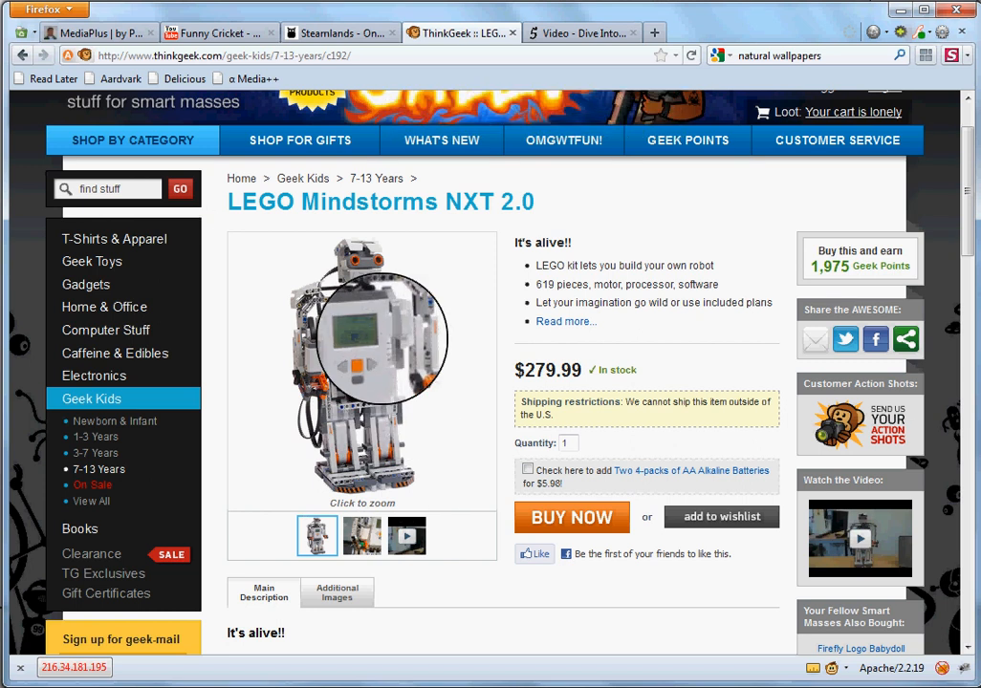
{"action": "mouse_move", "coordinate": [163, 36]}
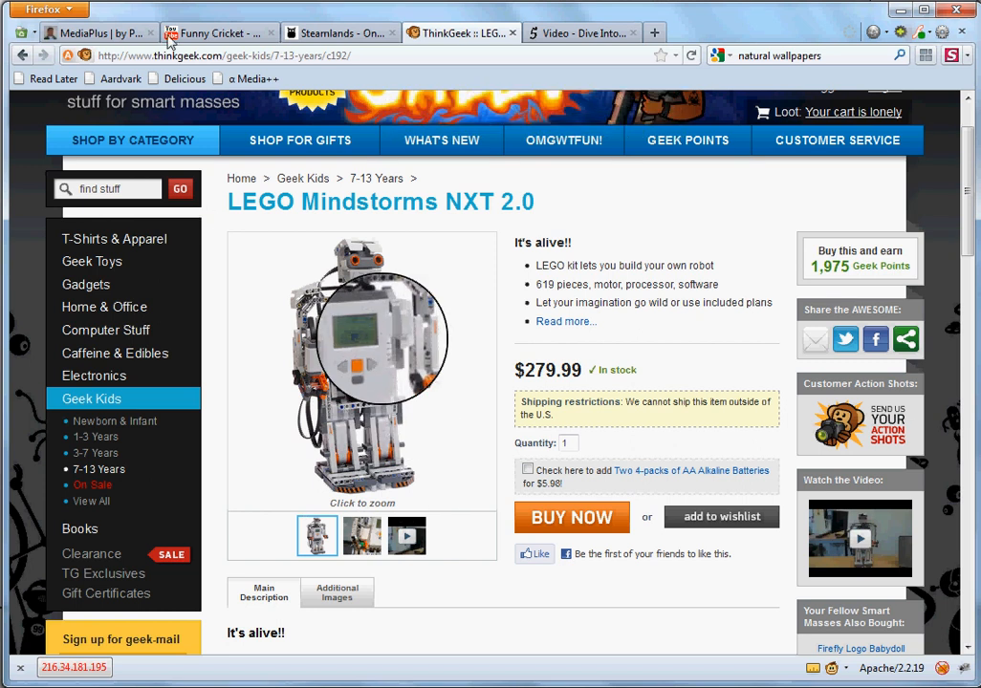
Return to the MediaPlus project tab, select its address, and scroll up to the title.
{"action": "left_click", "coordinate": [105, 32]}
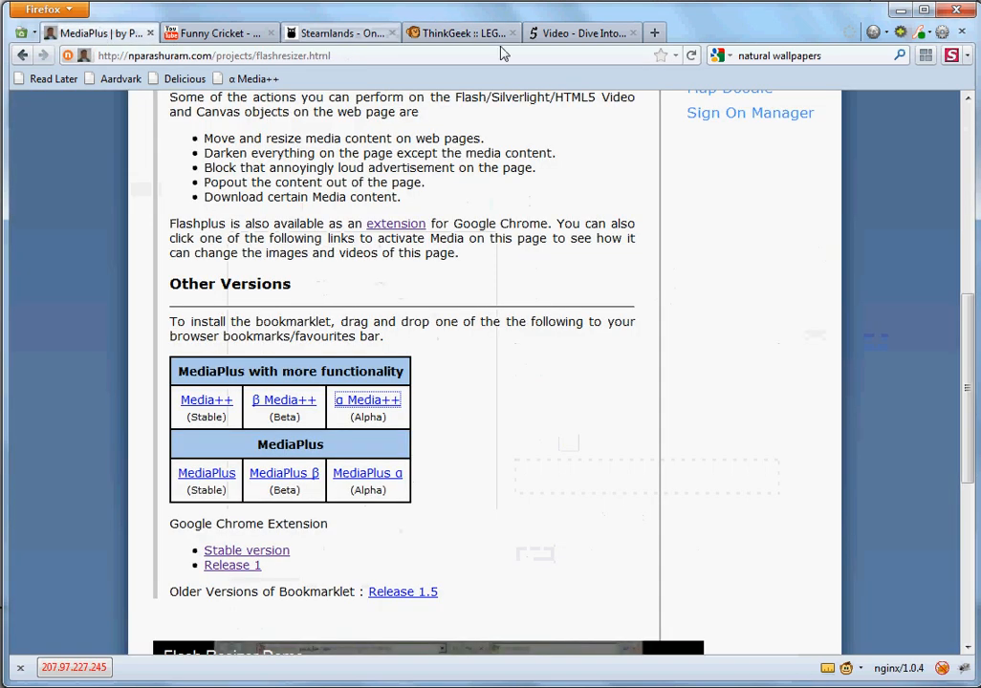
{"action": "left_click", "coordinate": [220, 53]}
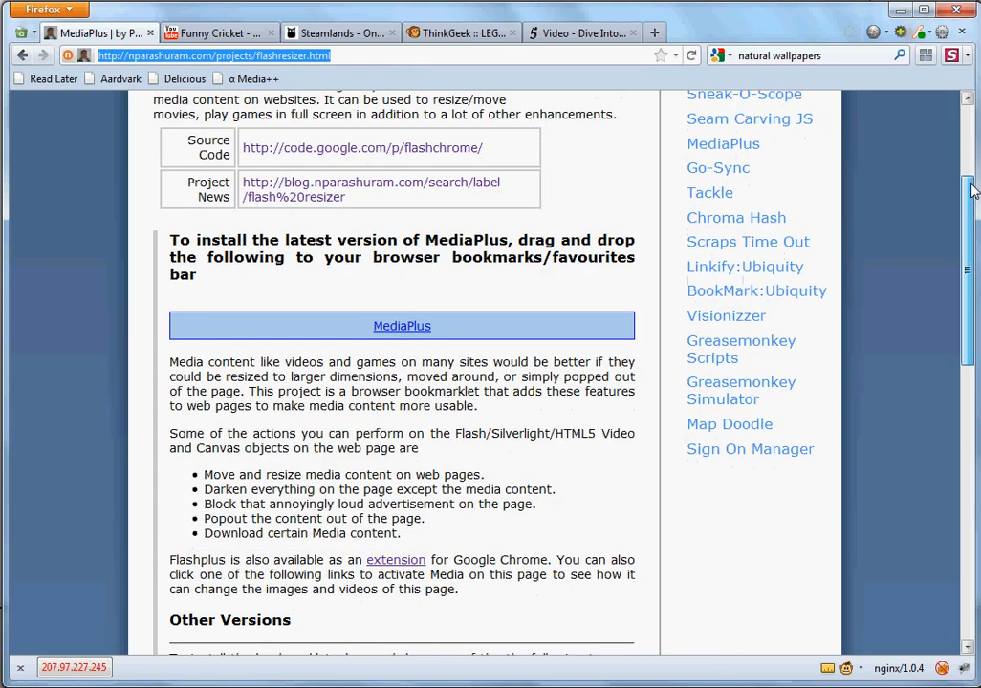
{"action": "scroll", "scroll_direction": "up", "scroll_amount": 3}
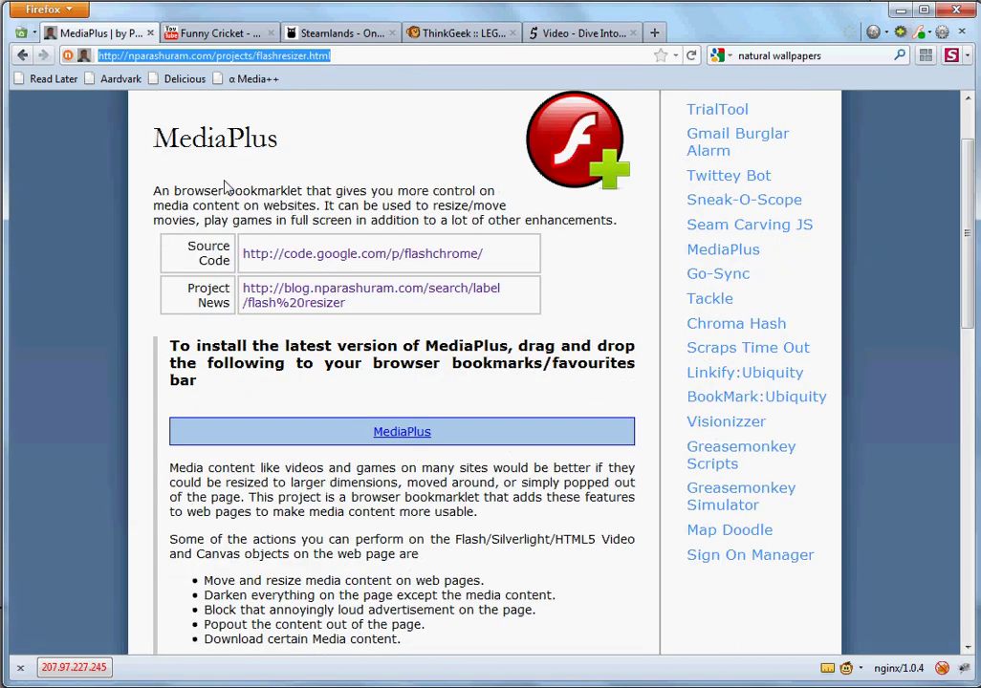